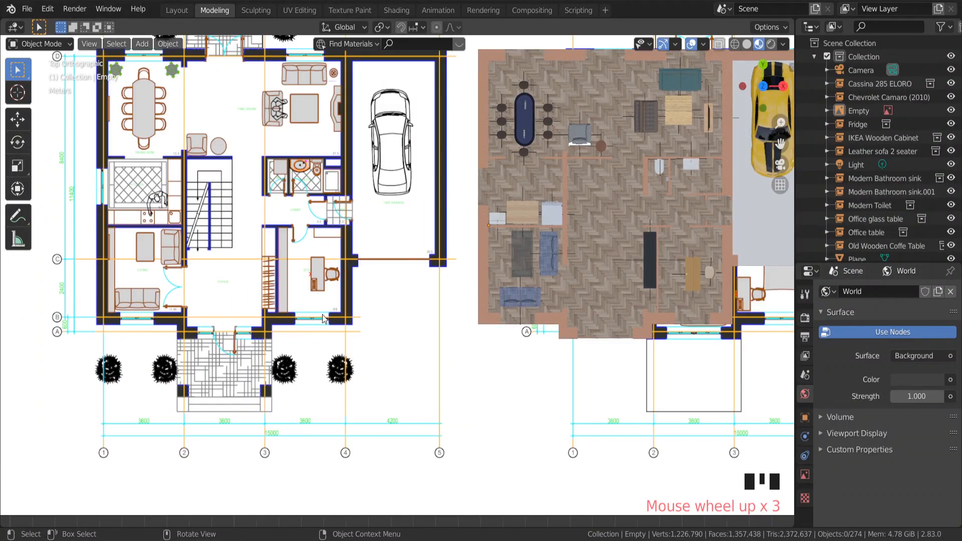
Step: View the apartment floor plan in 3D perspective and bring up the Edit menu with Preferences
scroll("down", 3)
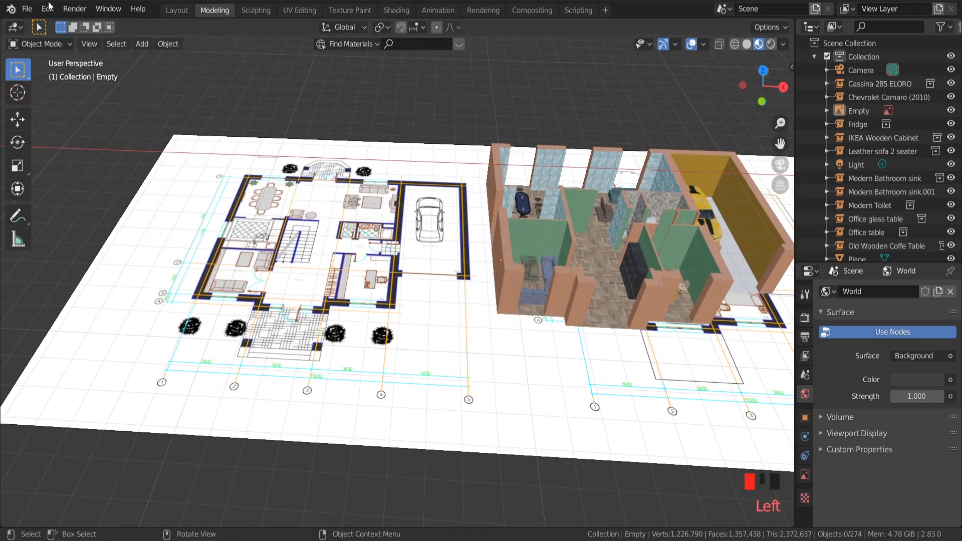
left_click(46, 9)
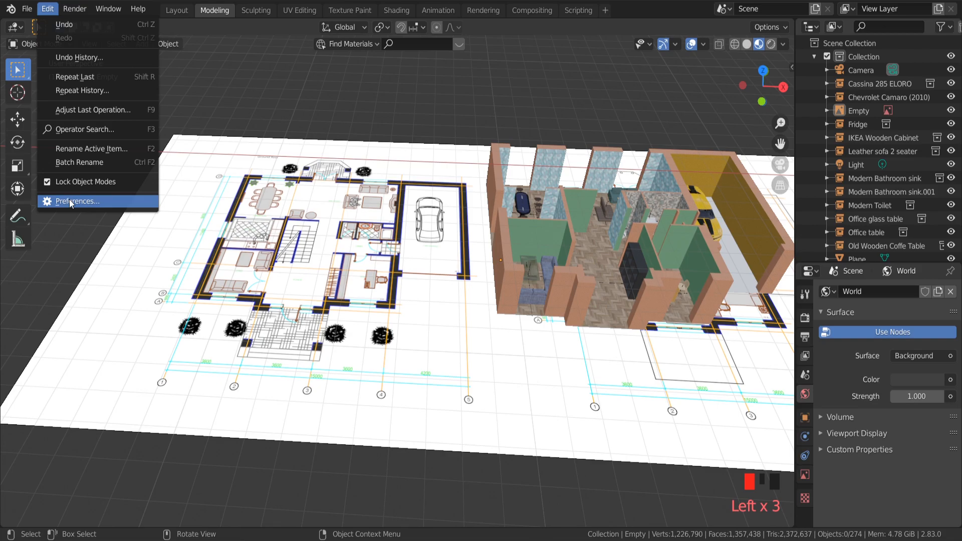
Step: In Preferences Add-ons, search 'ar' and enable the Add Mesh: Archimesh add-on
left_click(77, 201)
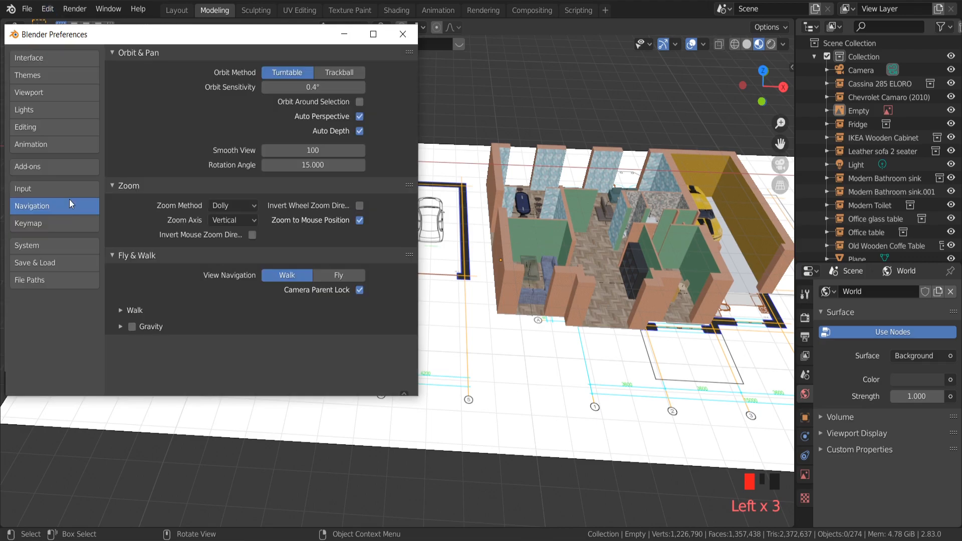
mouse_move(38, 170)
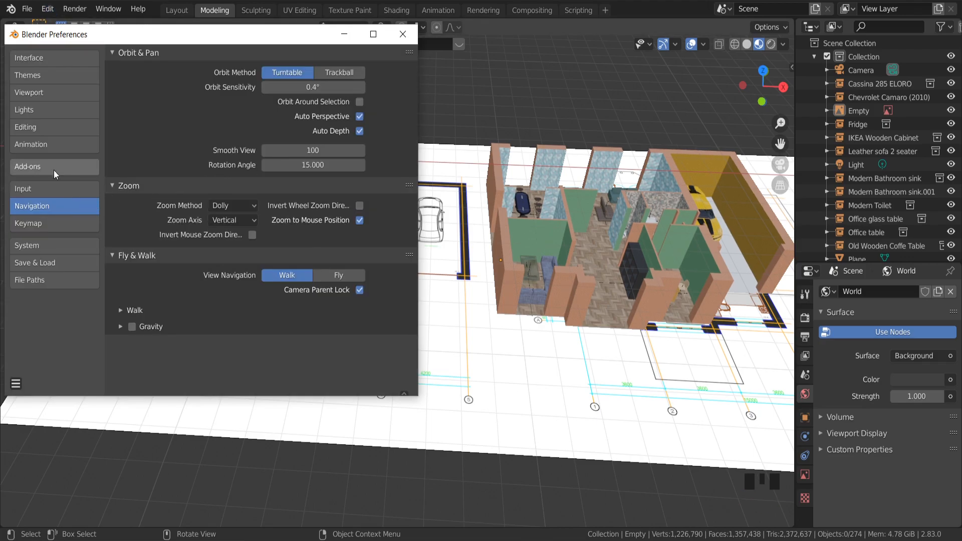
left_click(28, 166)
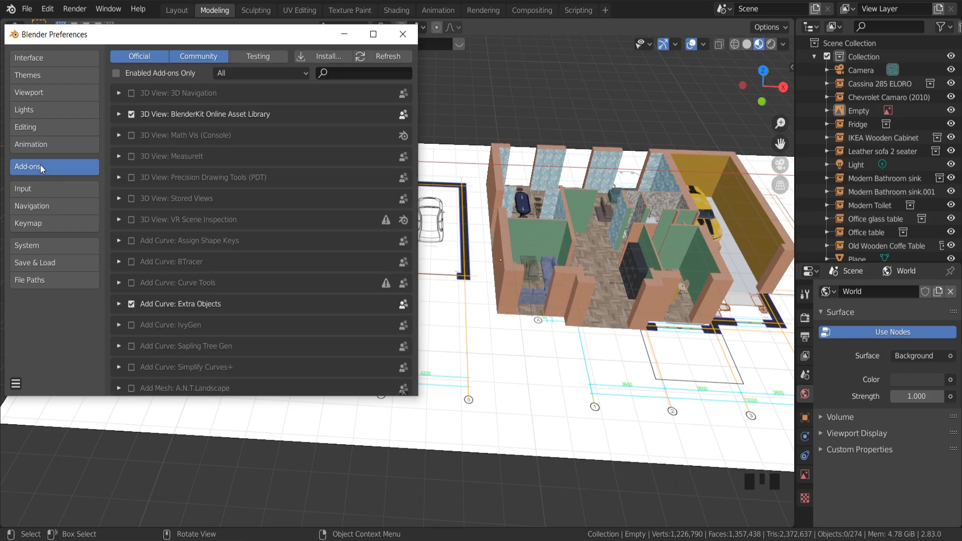
type("a")
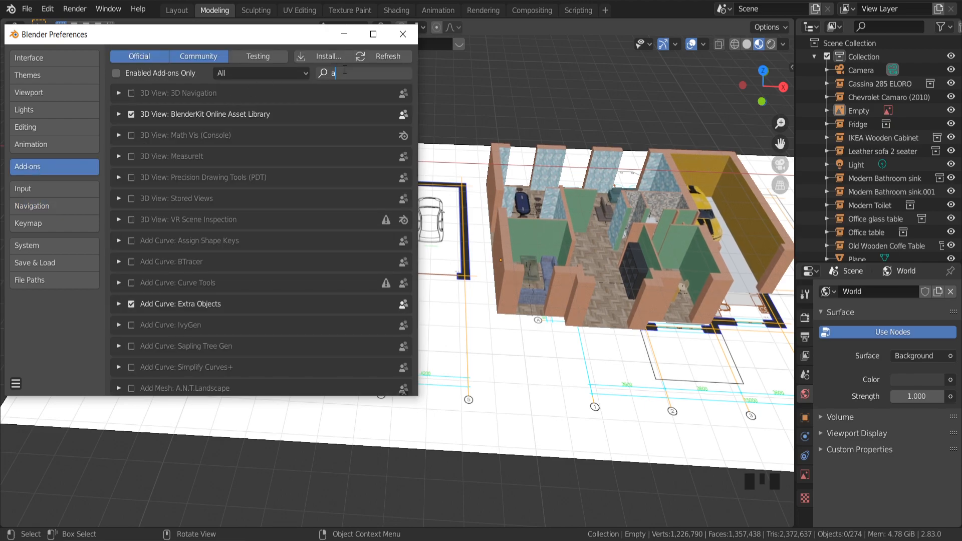
type("rch")
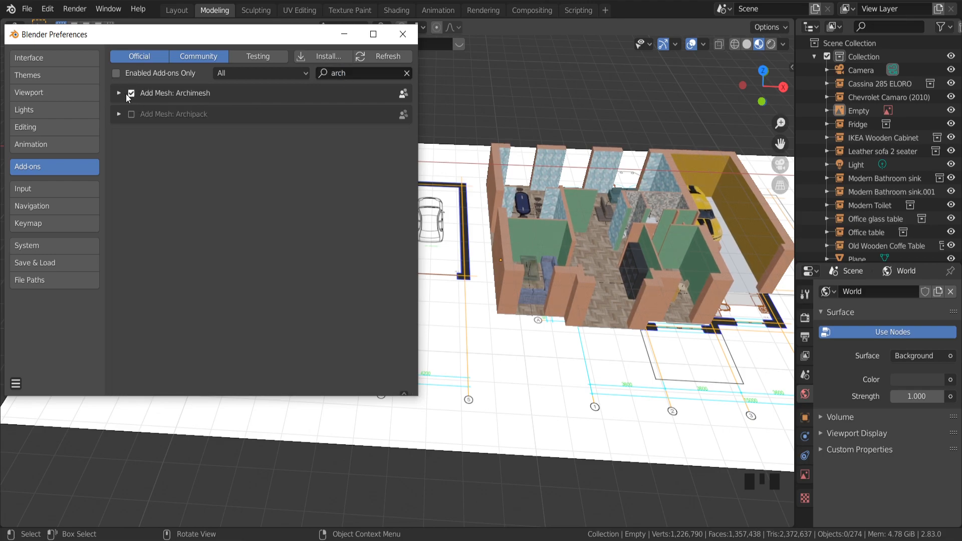
left_click(402, 34)
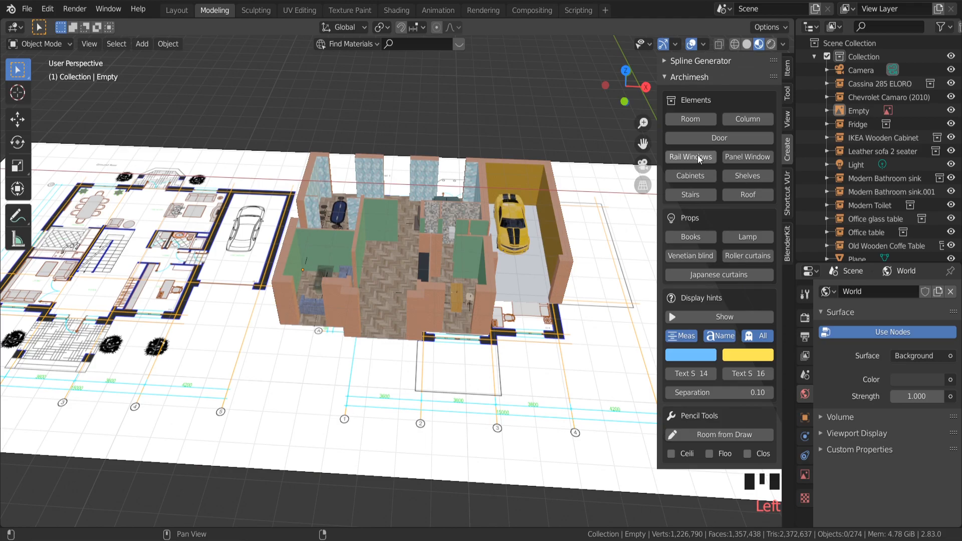
Step: Create a new Archimesh rail window object next to the apartment
left_click(690, 157)
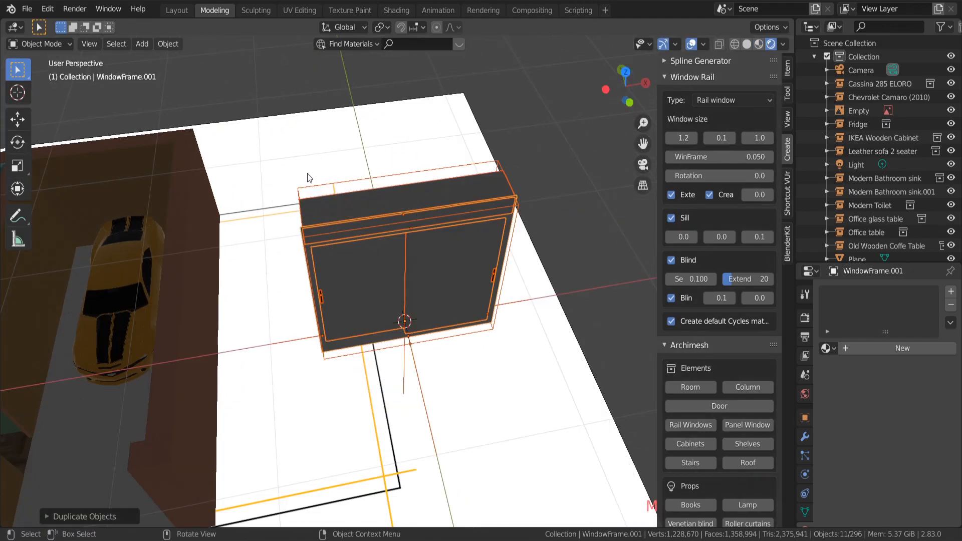
mouse_move(708, 352)
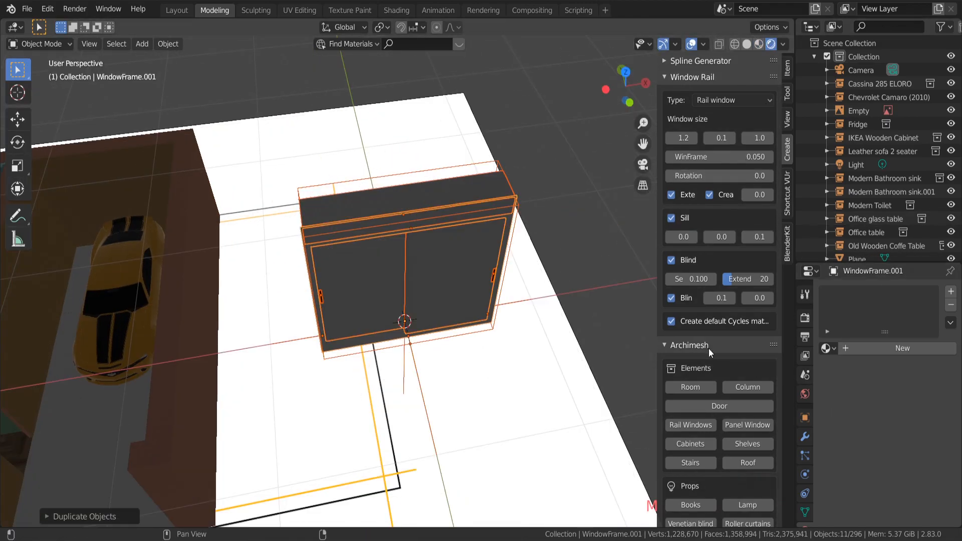
mouse_move(803, 395)
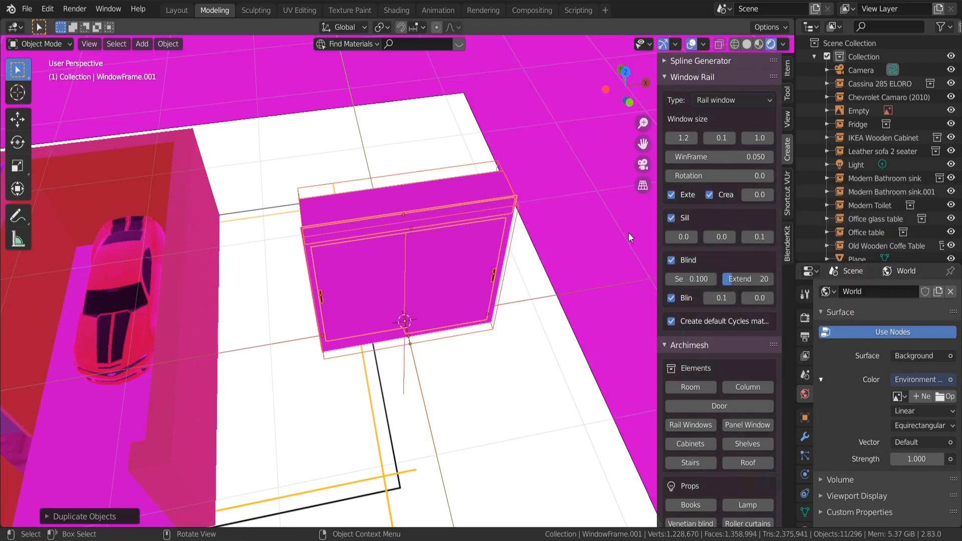
Step: Browse to Downloads for the abandoned_tank_farm_01_2k.hdr world environment image
left_click(939, 397)
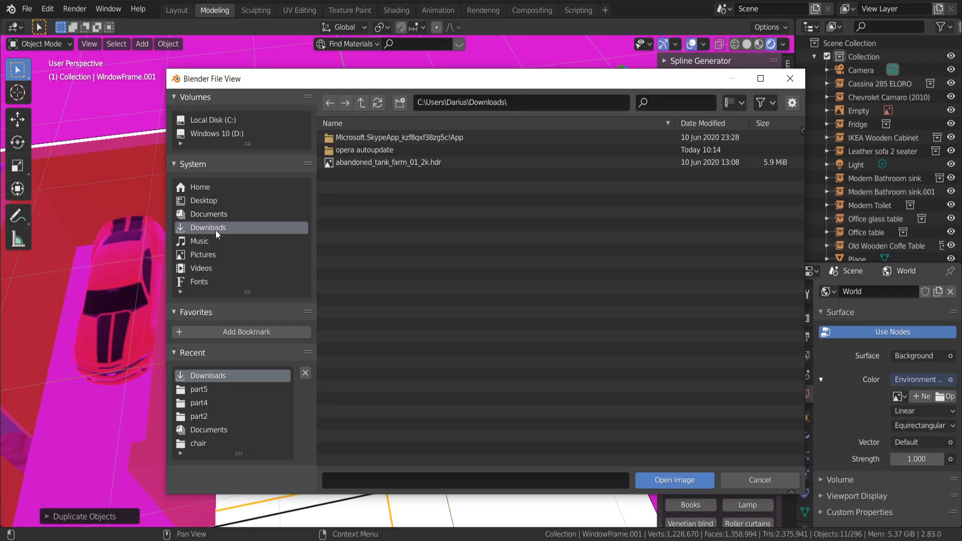
left_click(674, 480)
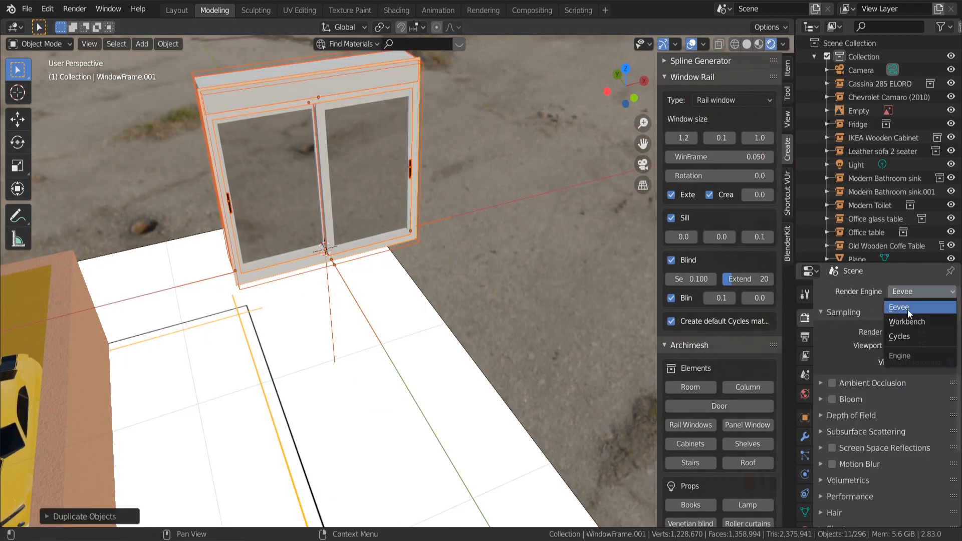
Step: Preview with Cycles, then set the render engine to Eevee with Screen Space Reflections on
left_click(899, 337)
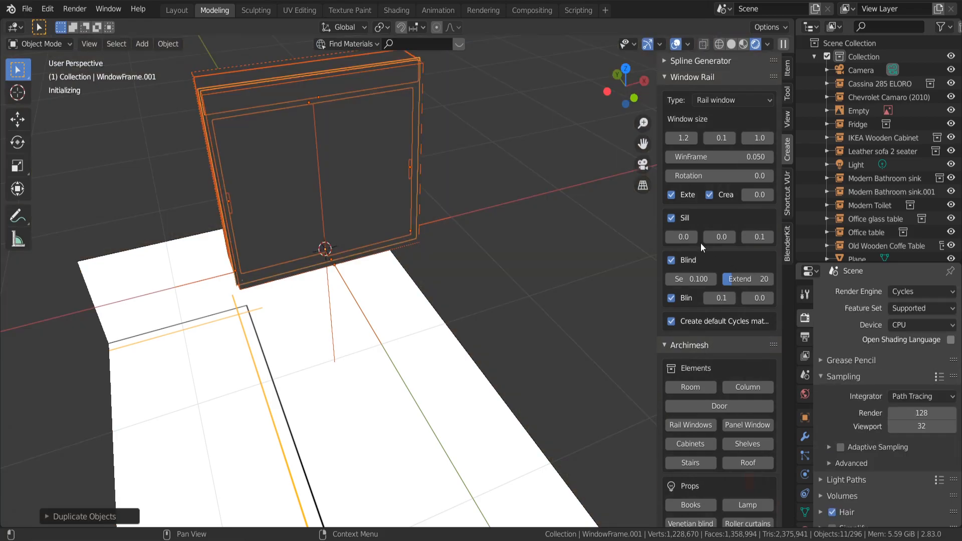
mouse_move(518, 166)
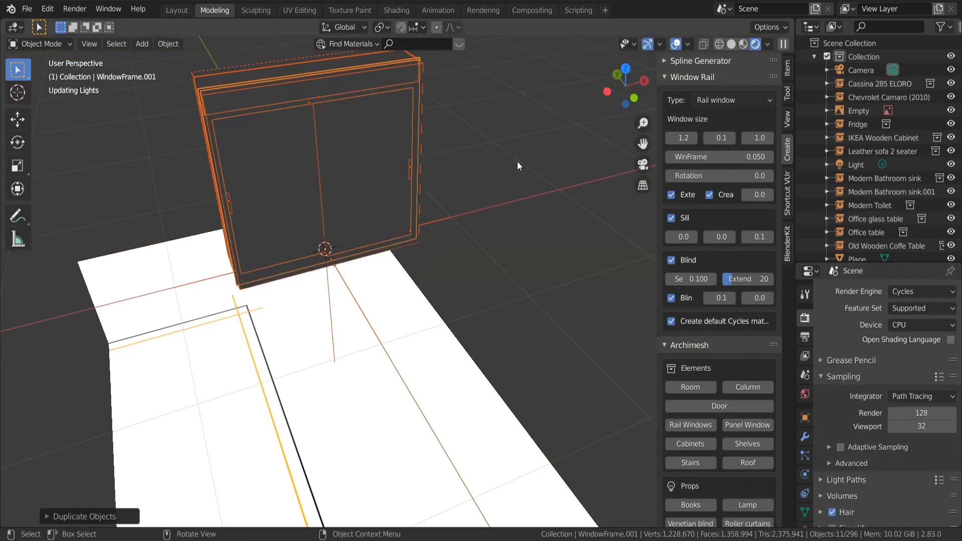
left_click(753, 45)
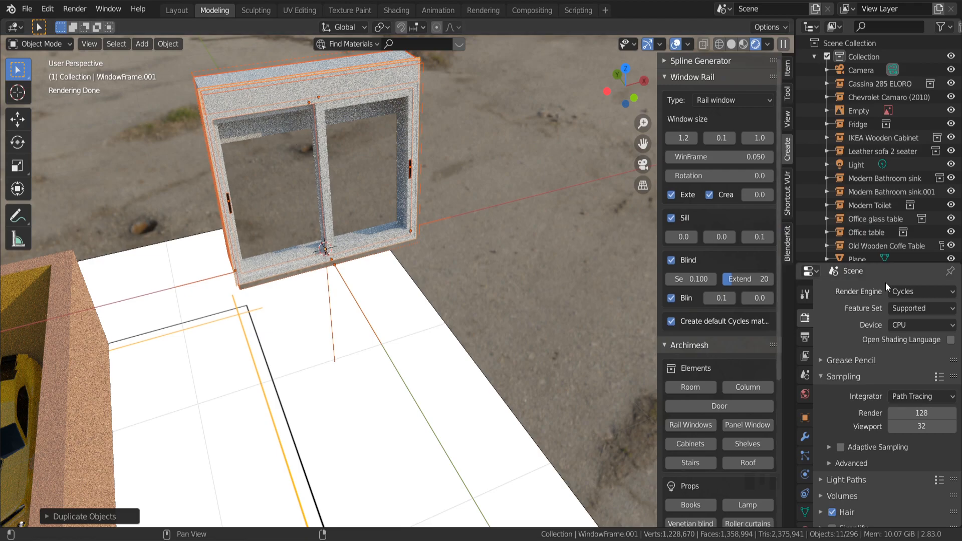
left_click(920, 291)
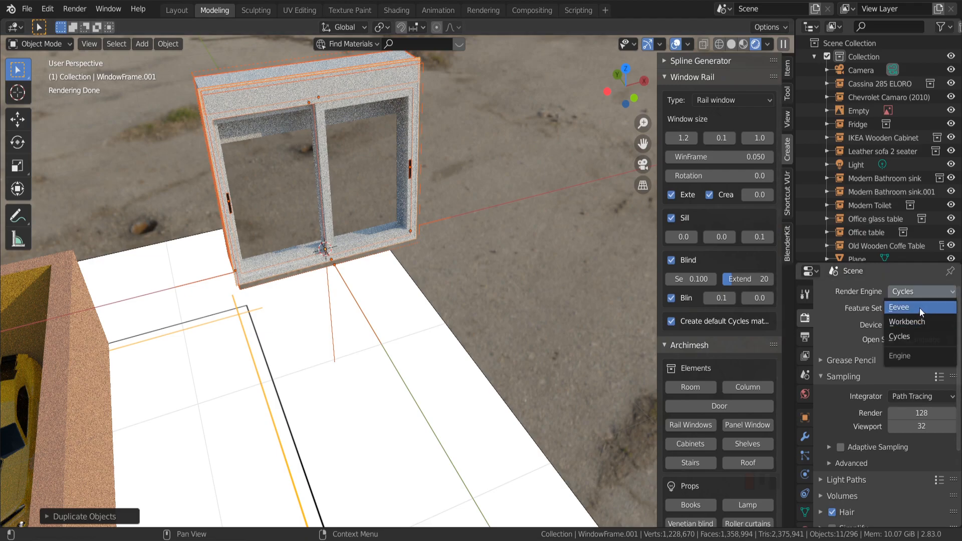
left_click(899, 308)
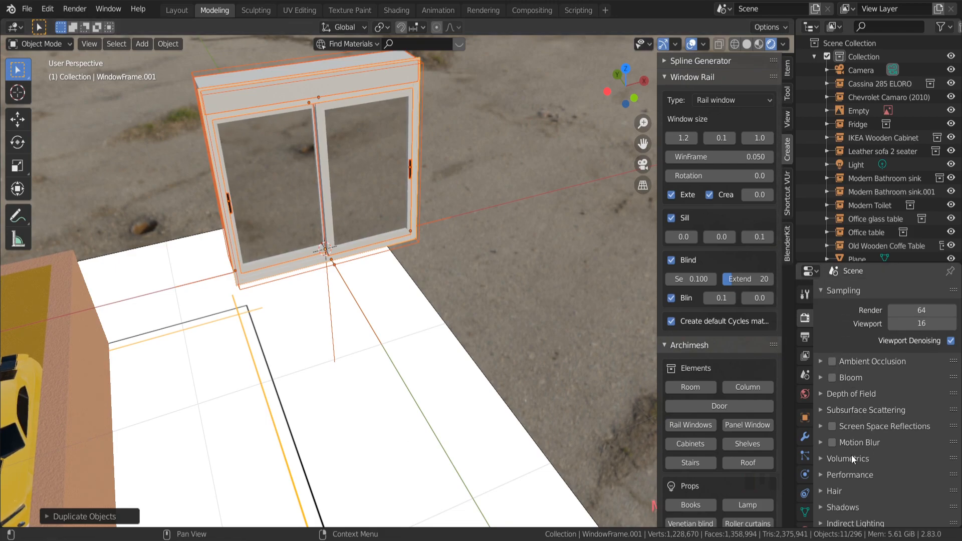
left_click(832, 427)
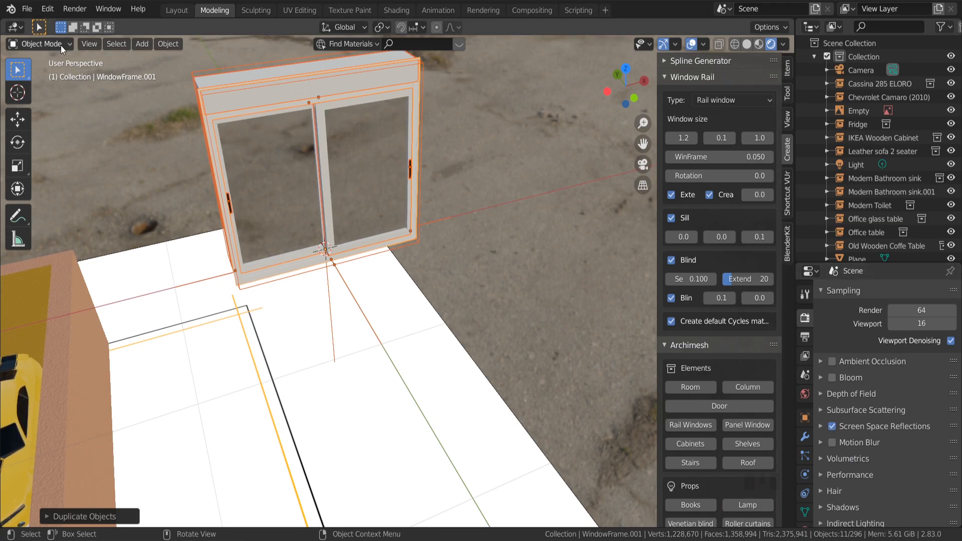
Step: Enter Edit Mode on CTRL_Hole.001 and move to the Shading workspace
left_click(42, 44)
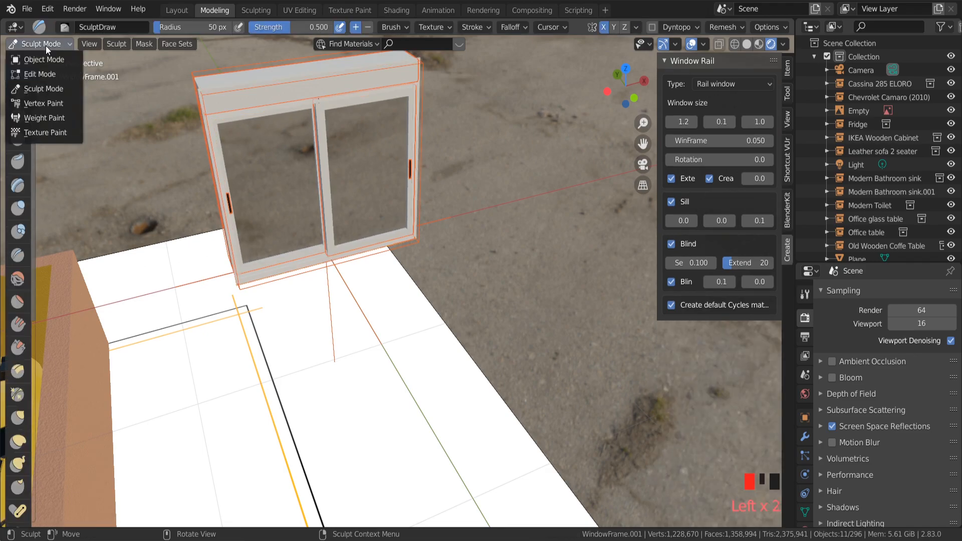
left_click(39, 74)
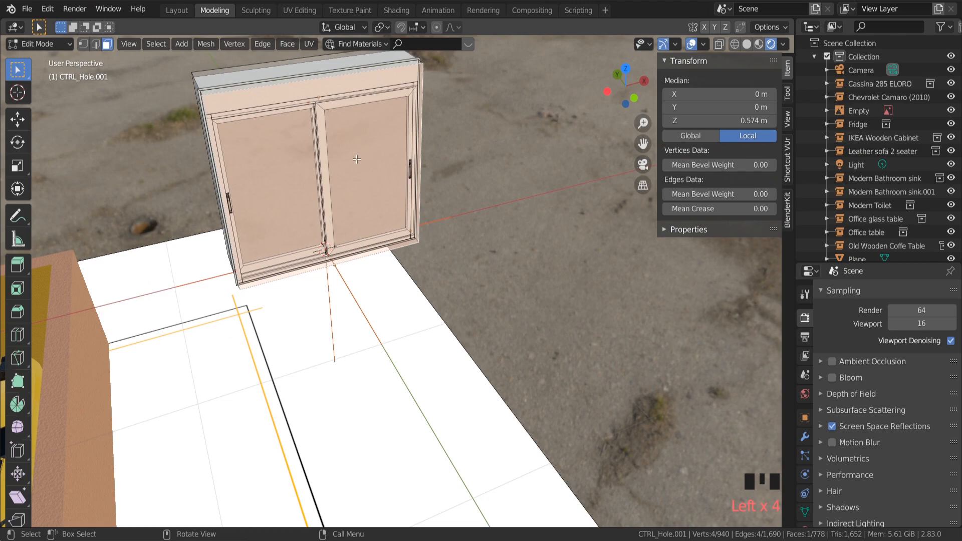
mouse_move(302, 172)
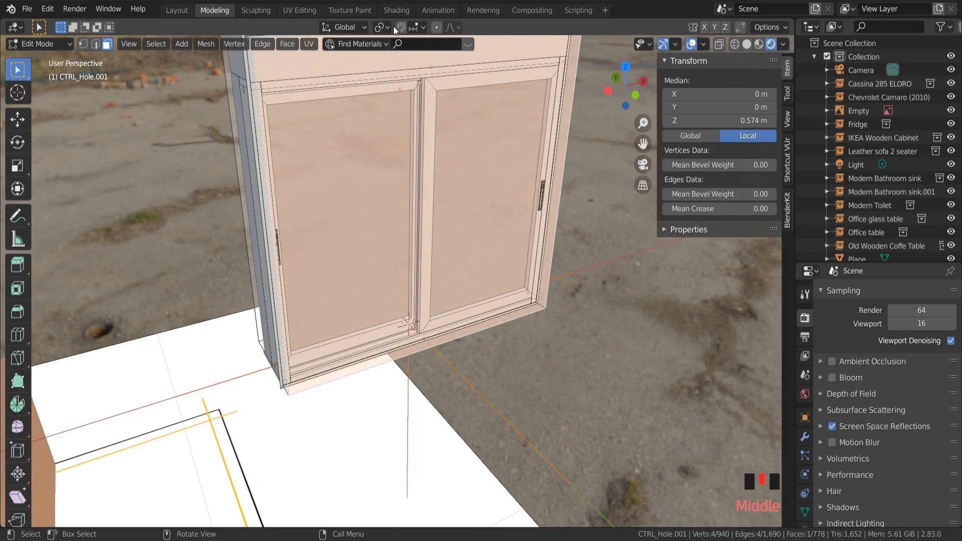
left_click(396, 10)
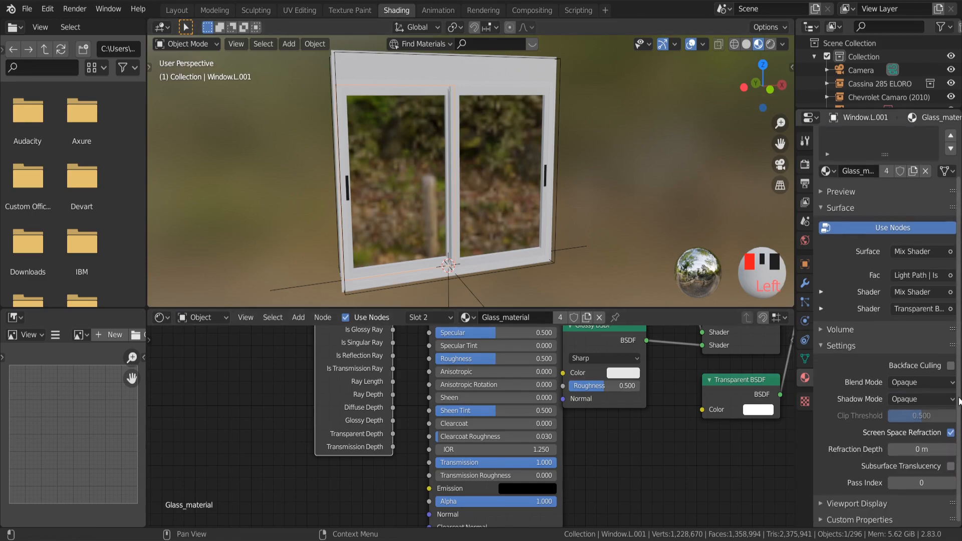
Step: Enable screen-space refraction for Glass_material and Eevee, orbiting to check the see-through panes
scroll("down", 3)
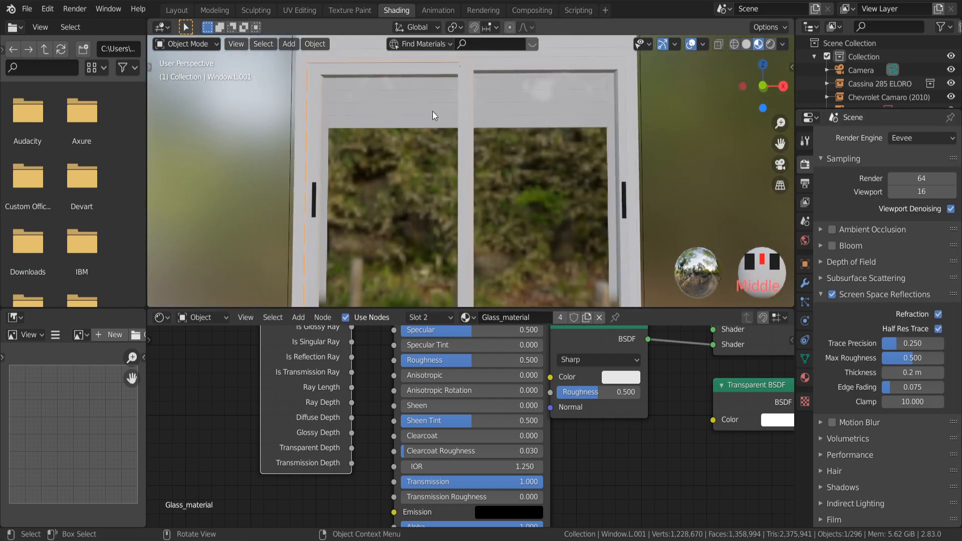
left_click_drag(433, 115, 506, 91)
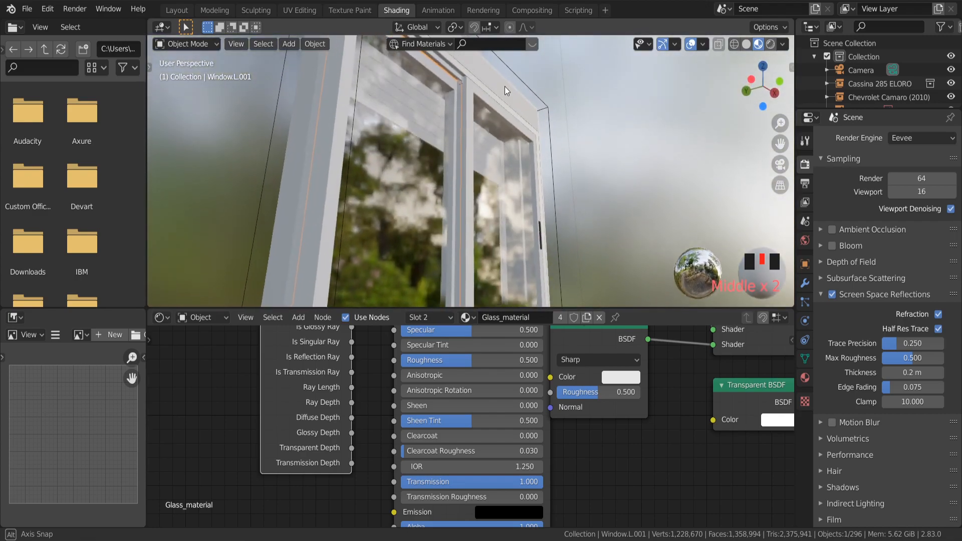
scroll("down", 3)
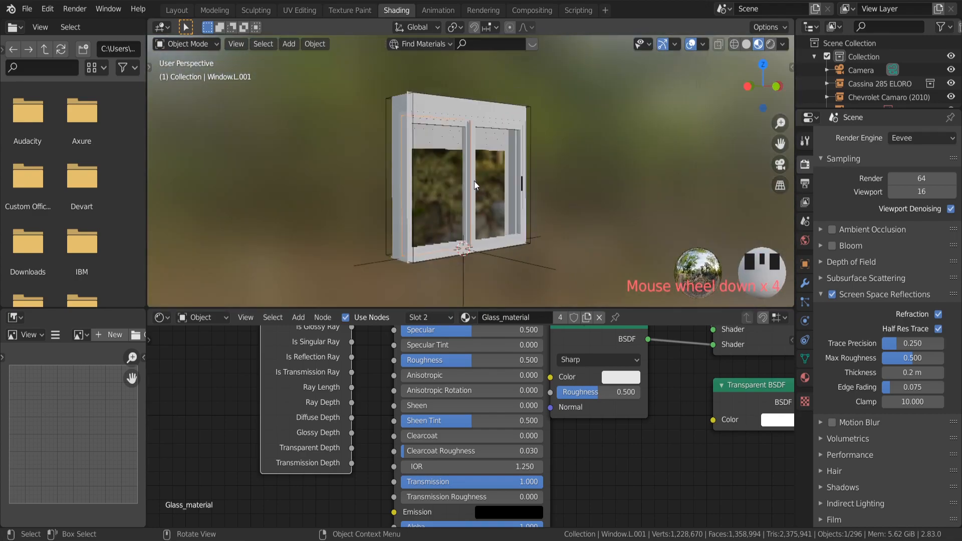
scroll("down", 3)
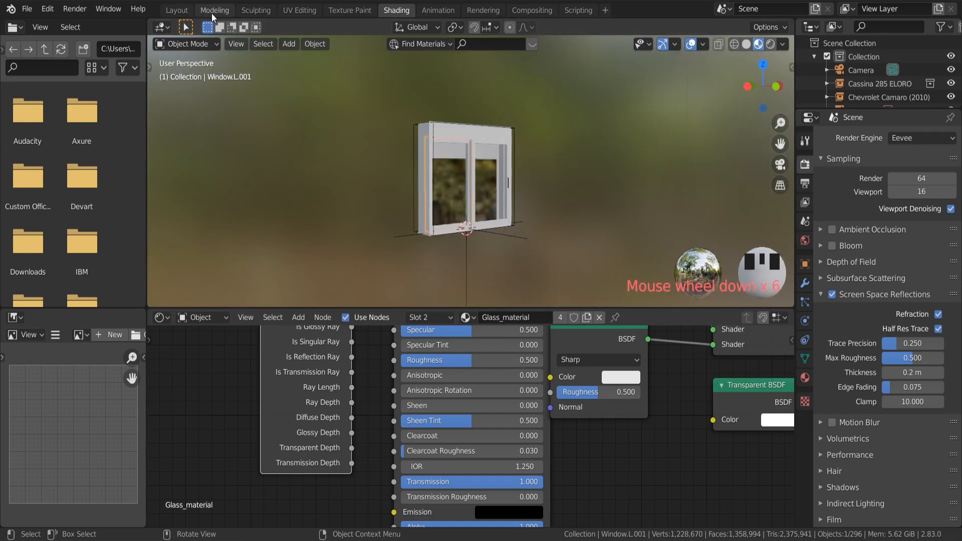
Step: Return to Modeling, select the rail window in top view and duplicate it as Window.L.003
left_click(213, 10)
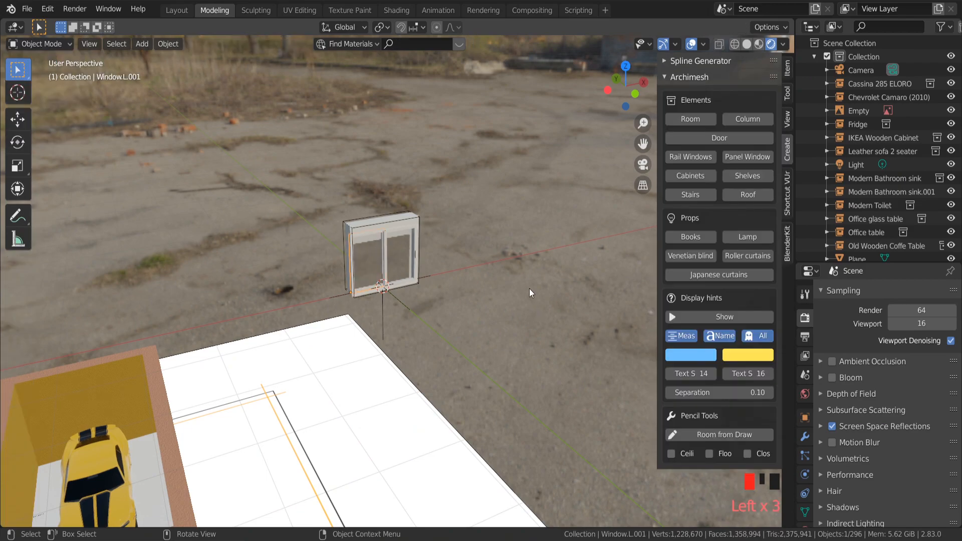
left_click(383, 264)
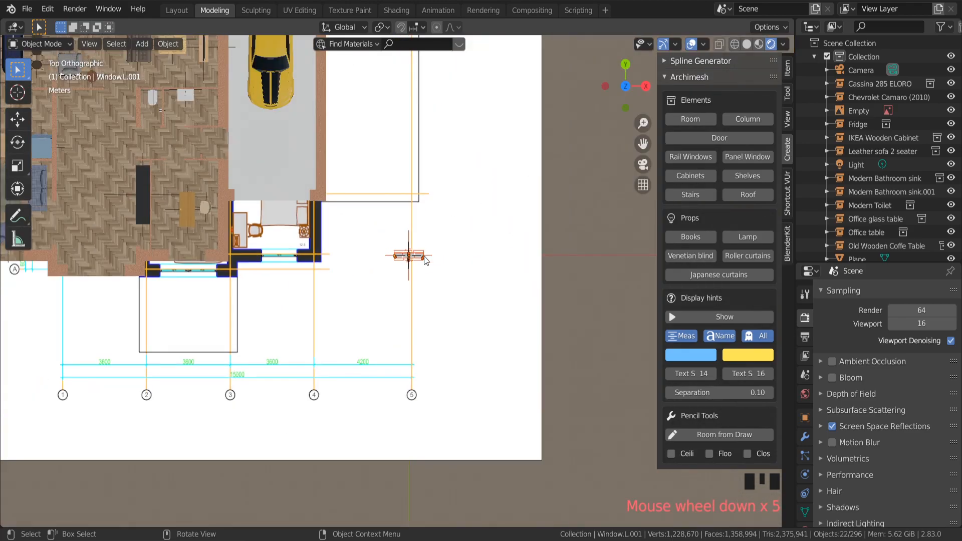
scroll("down", 3)
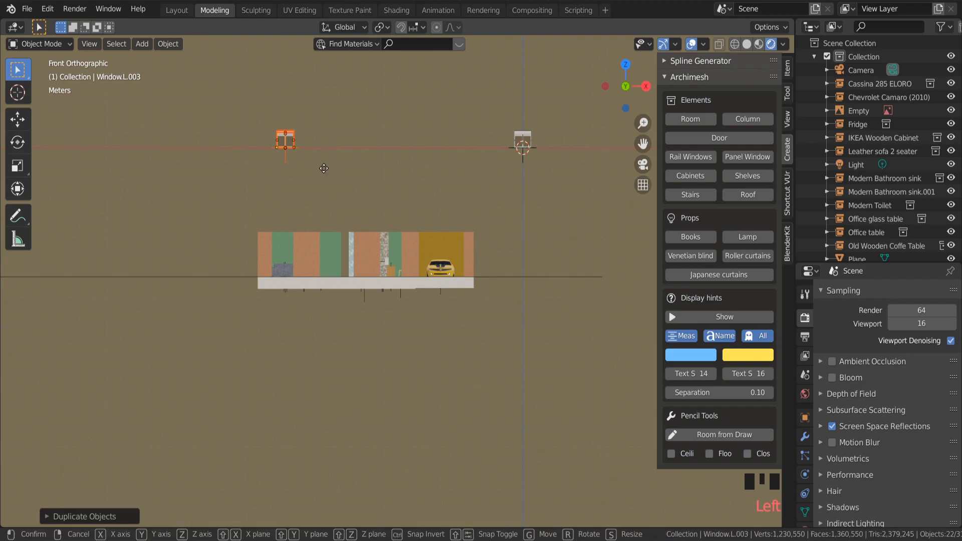
Step: Move Window.L.003 into the wall gap above the sofa and scale it in front view to fit
left_click_drag(284, 142, 289, 258)
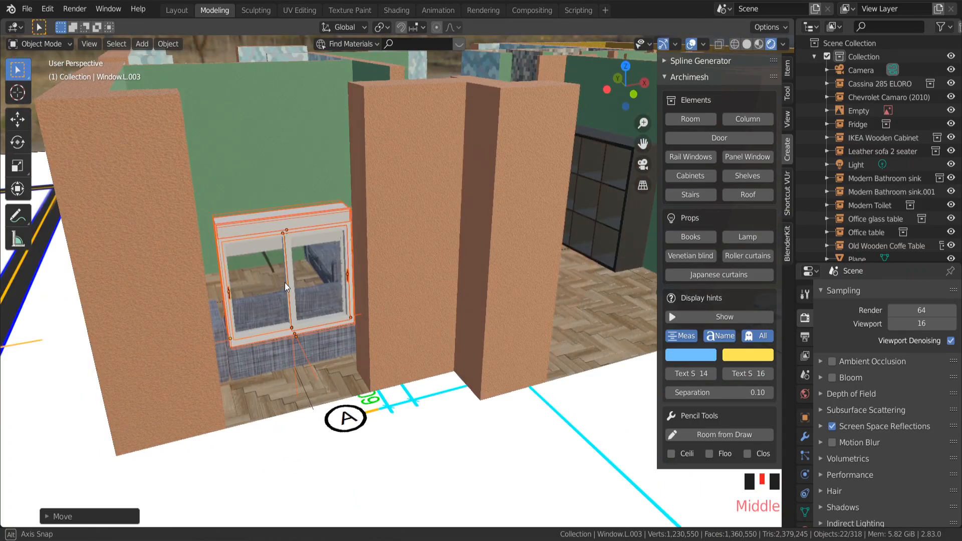
key("KP_1")
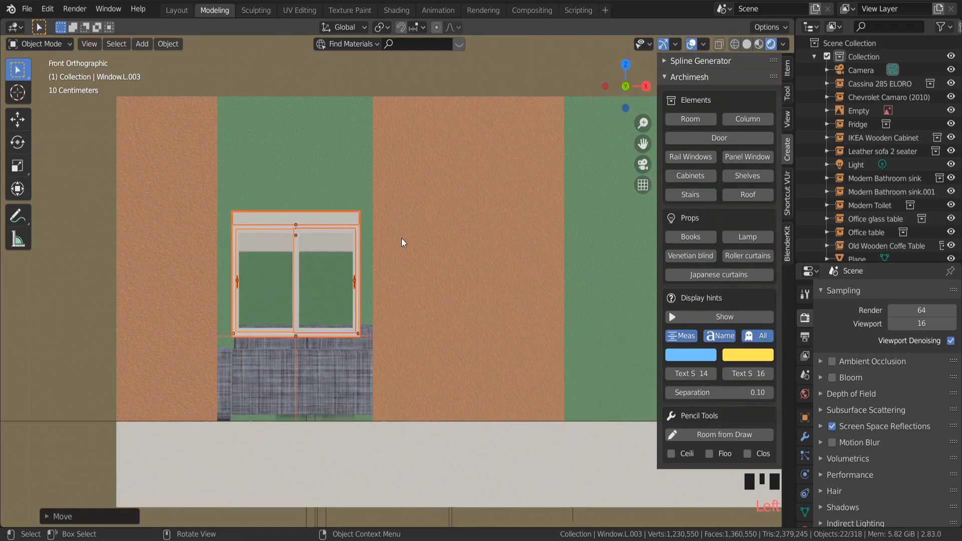
scroll("down", 3)
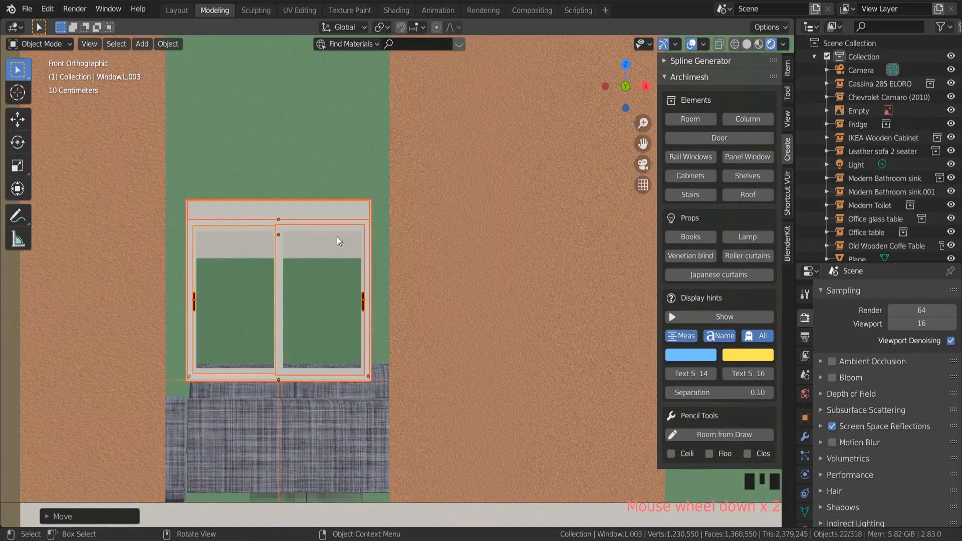
scroll("down", 3)
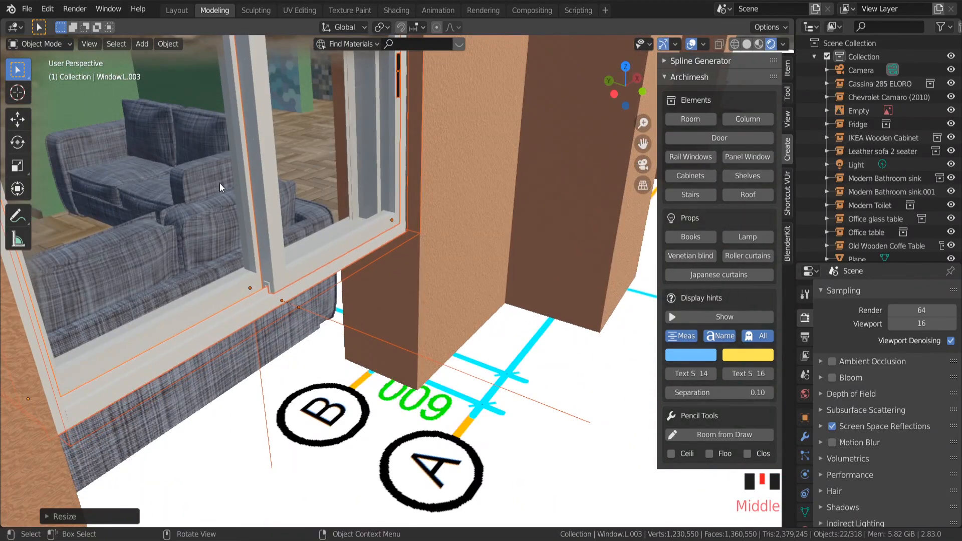
scroll("down", 3)
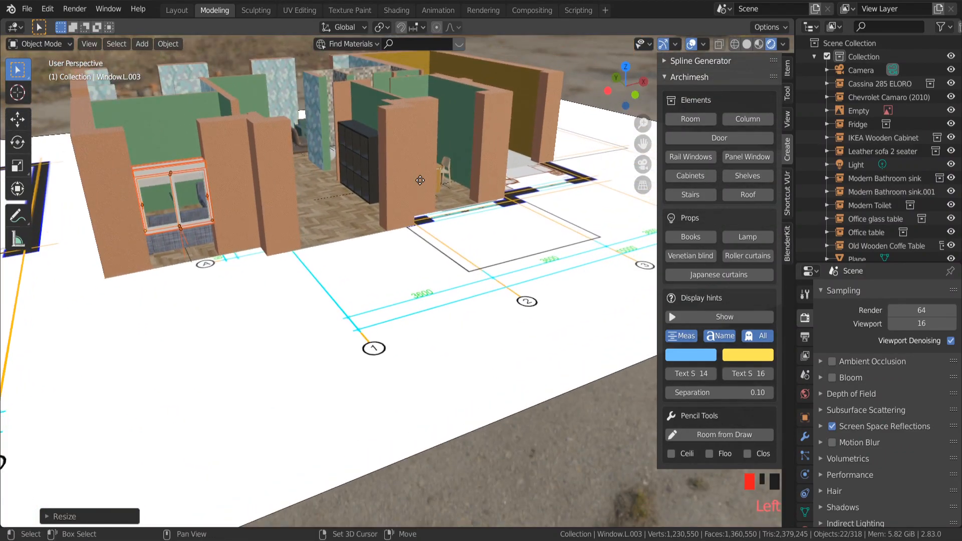
Step: Place copy Window.L.007 in the hexagon-tiled wall, viewed from behind, and enlarge it to fit
left_click_drag(185, 197, 457, 157)
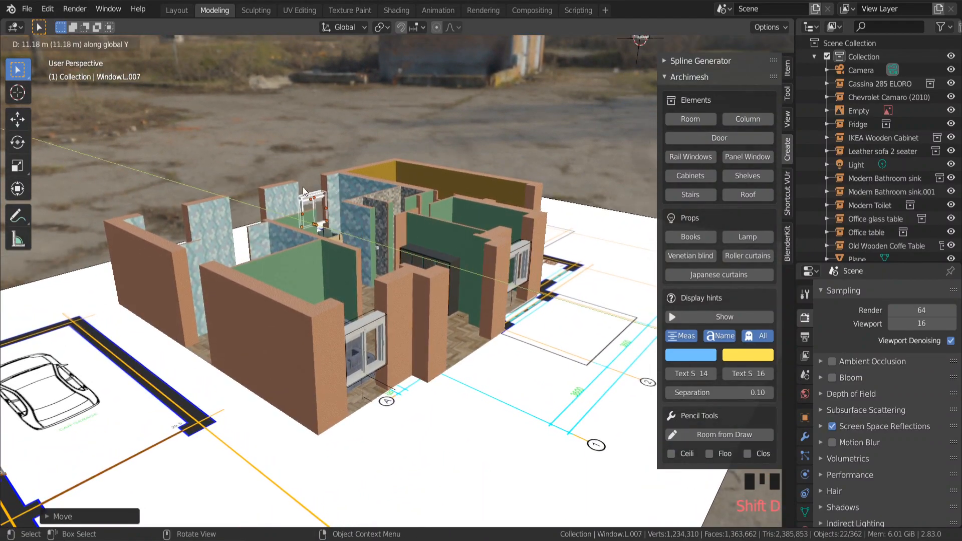
key("R")
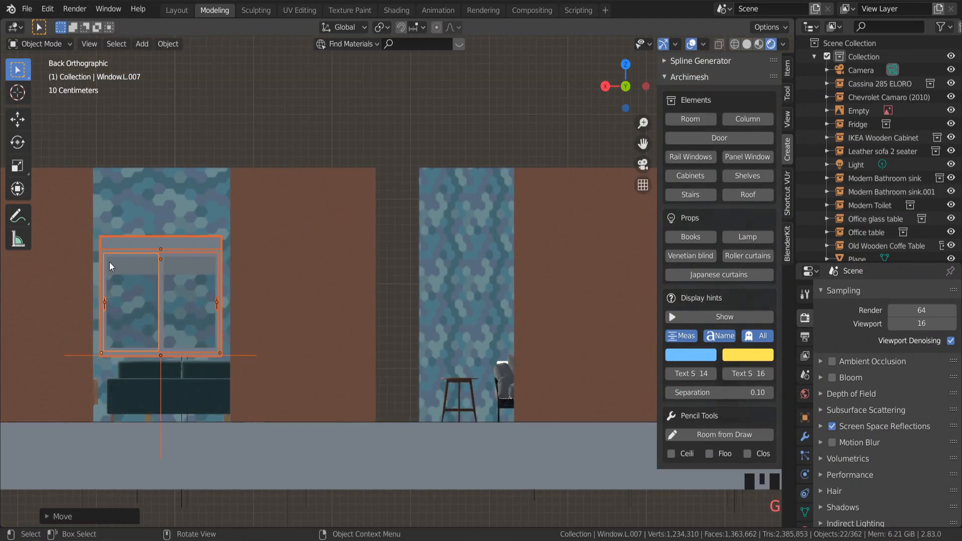
key("s")
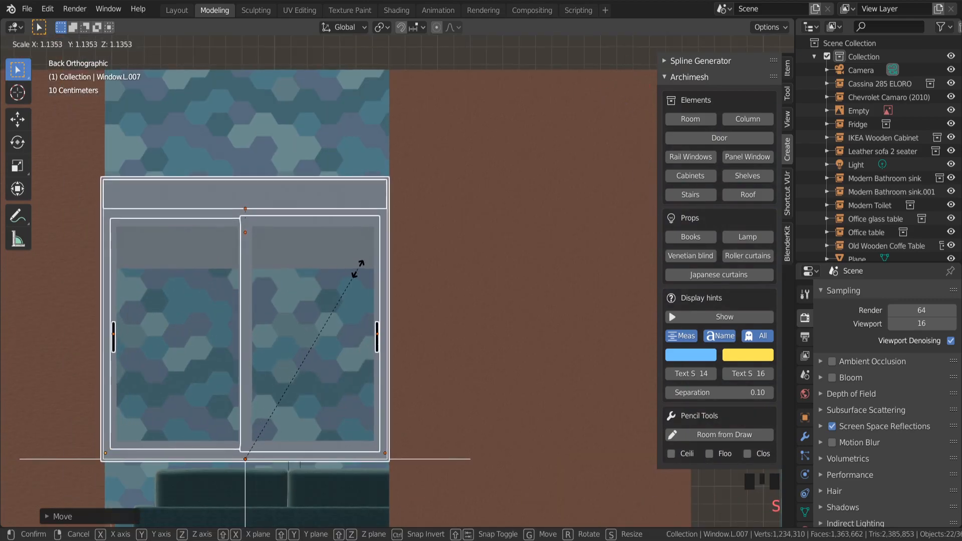